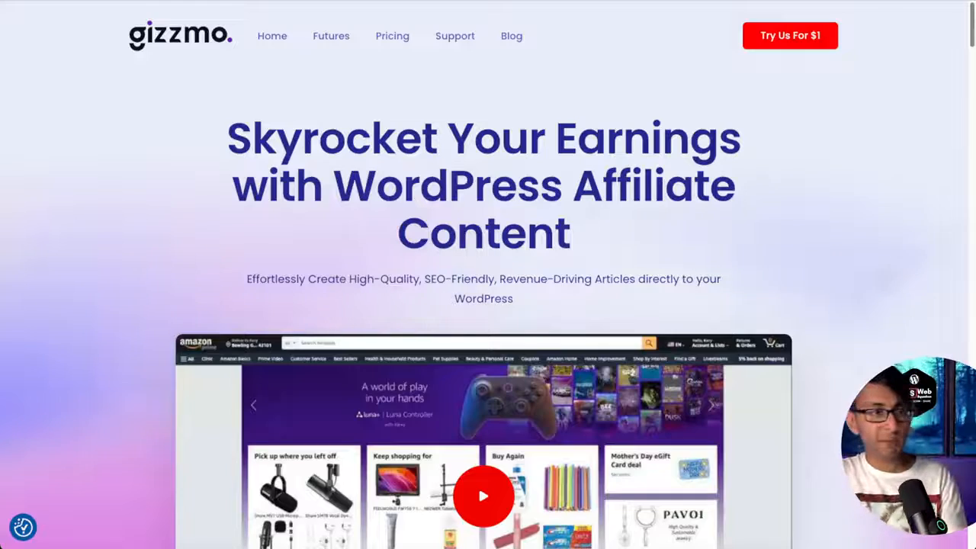
- Scroll the Gizmo homepage down to the $1 Trial and $9.99 Starter pricing plans
scroll("down", 3)
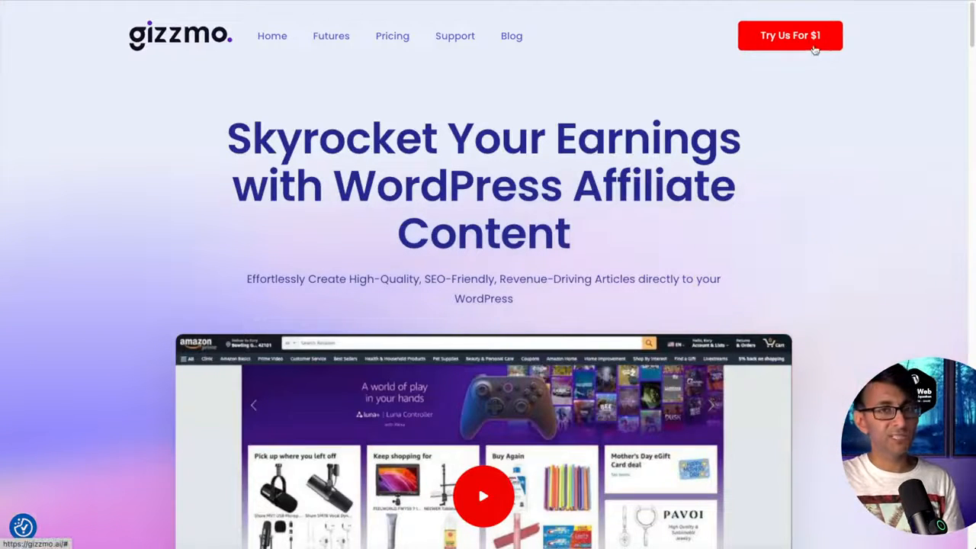
scroll("down", 3)
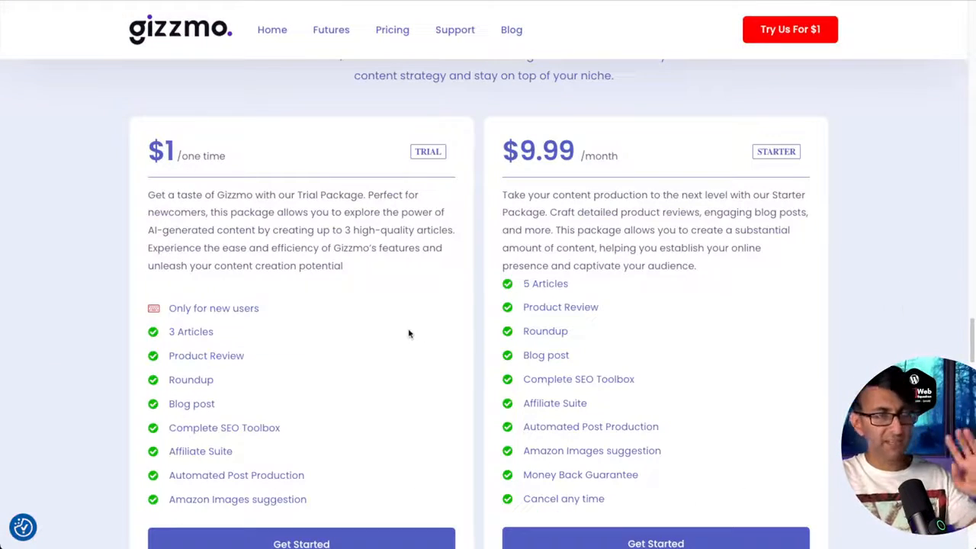
- Compare the Trial and Starter feature lists and choose Get Started on the $1 Trial
scroll("down", 3)
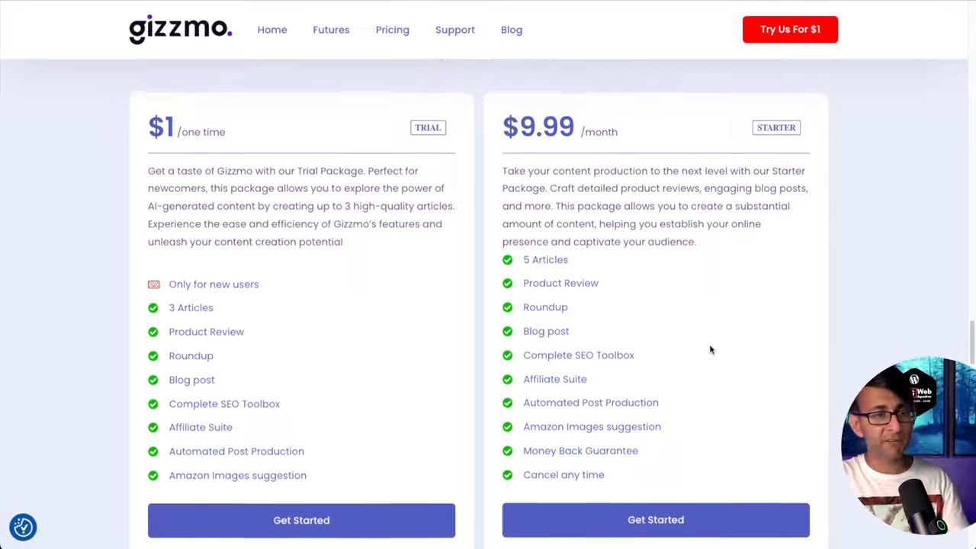
scroll("down", 3)
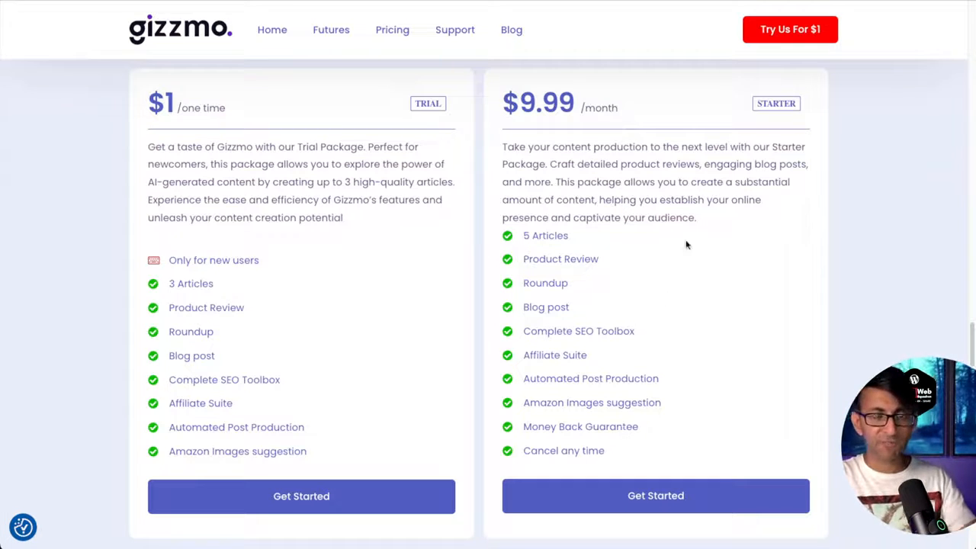
mouse_move(576, 427)
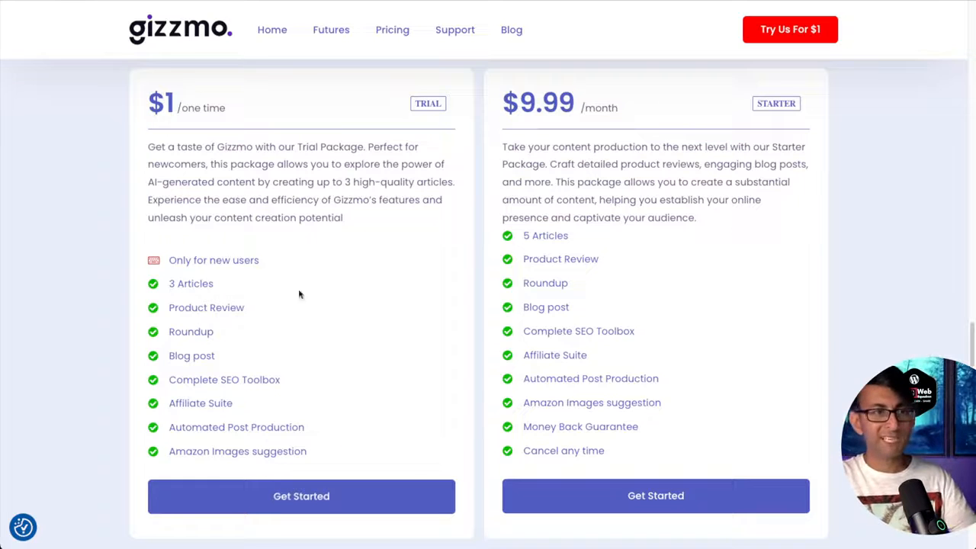
scroll("down", 3)
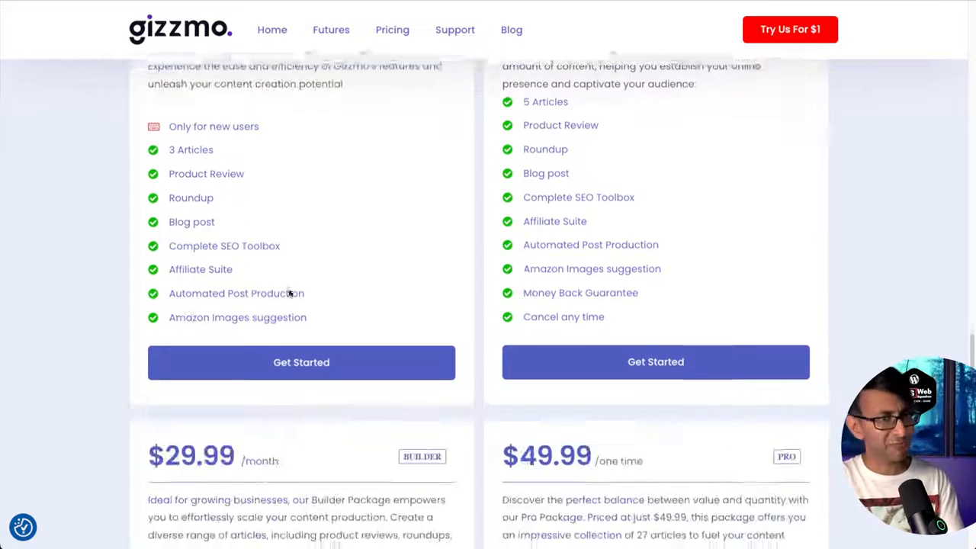
scroll("down", 3)
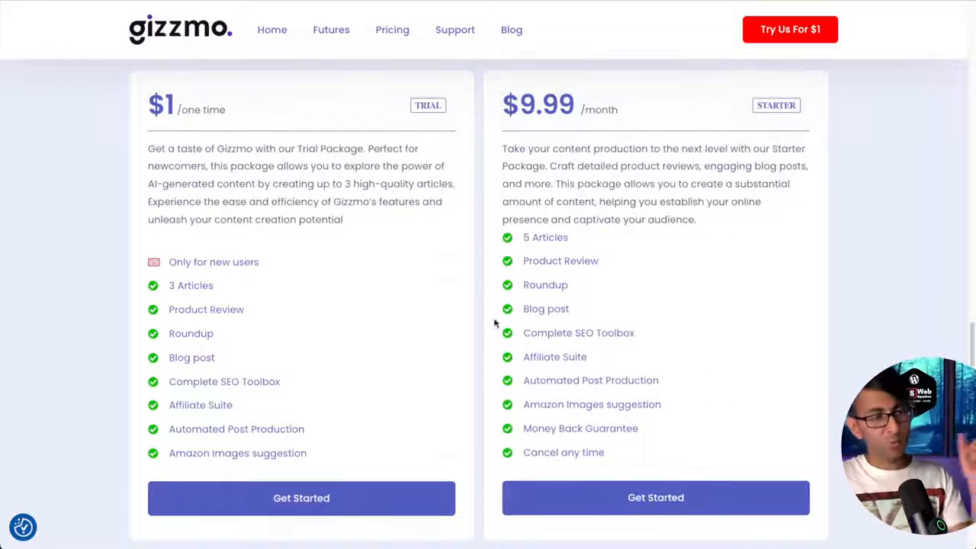
mouse_move(262, 379)
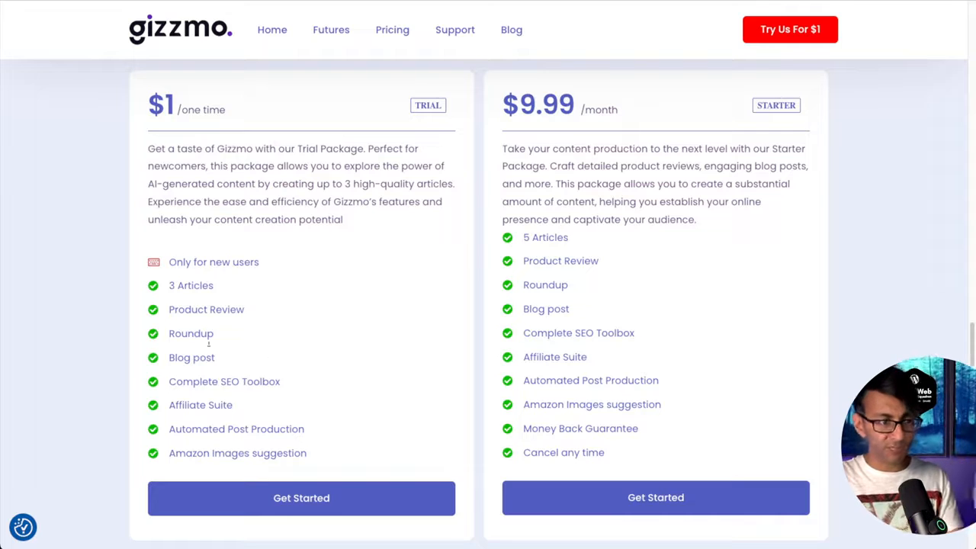
mouse_move(228, 393)
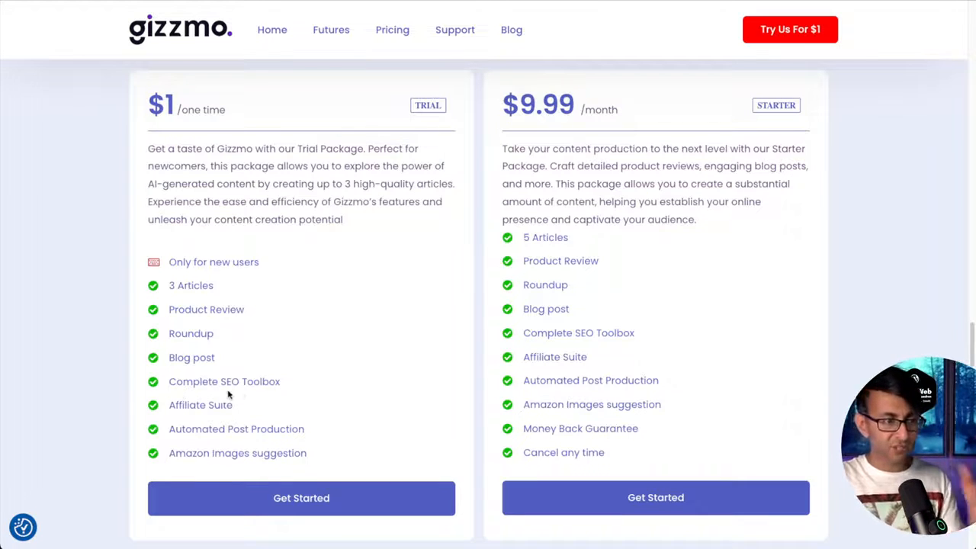
mouse_move(268, 403)
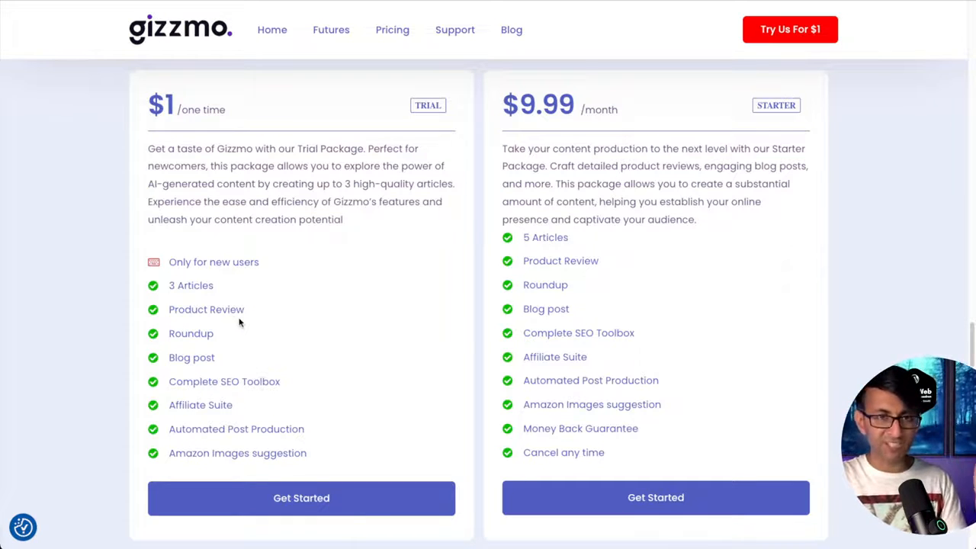
left_click(302, 497)
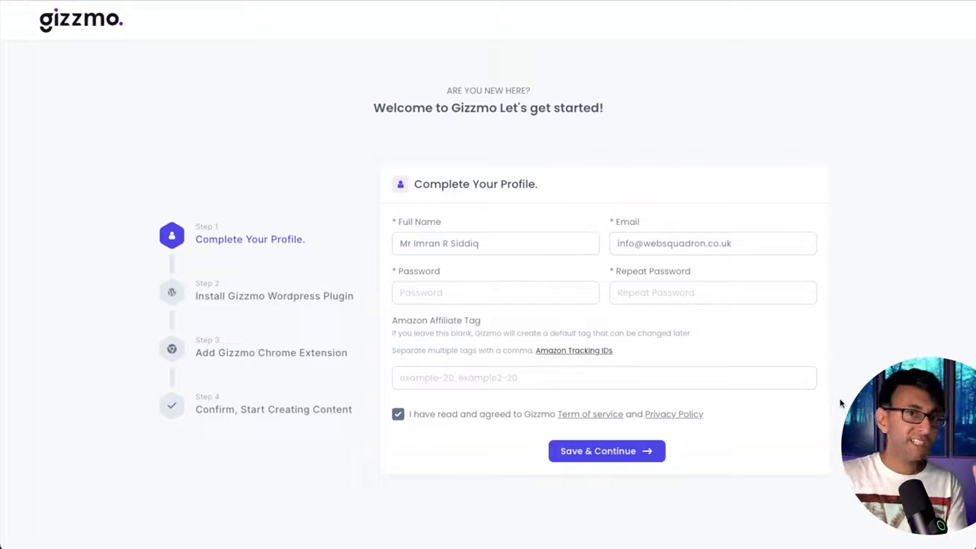
mouse_move(680, 393)
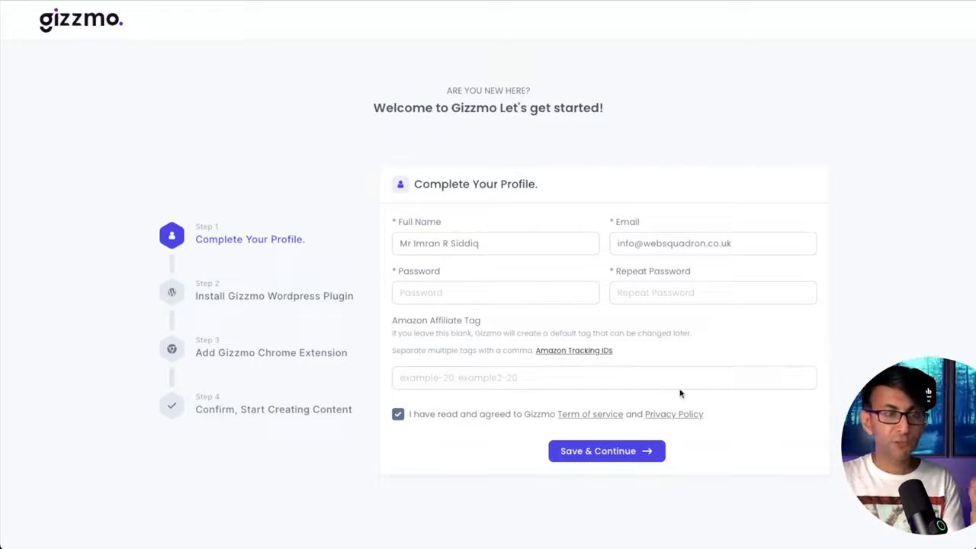
- Fill the Amazon Affiliate Tag on the profile form and continue to installing the WordPress plugin
left_click(604, 378)
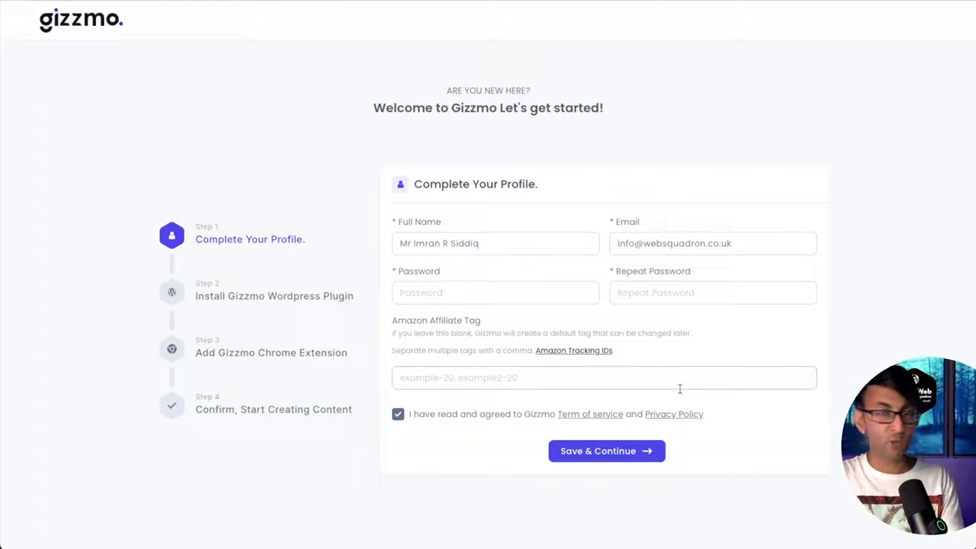
mouse_move(573, 349)
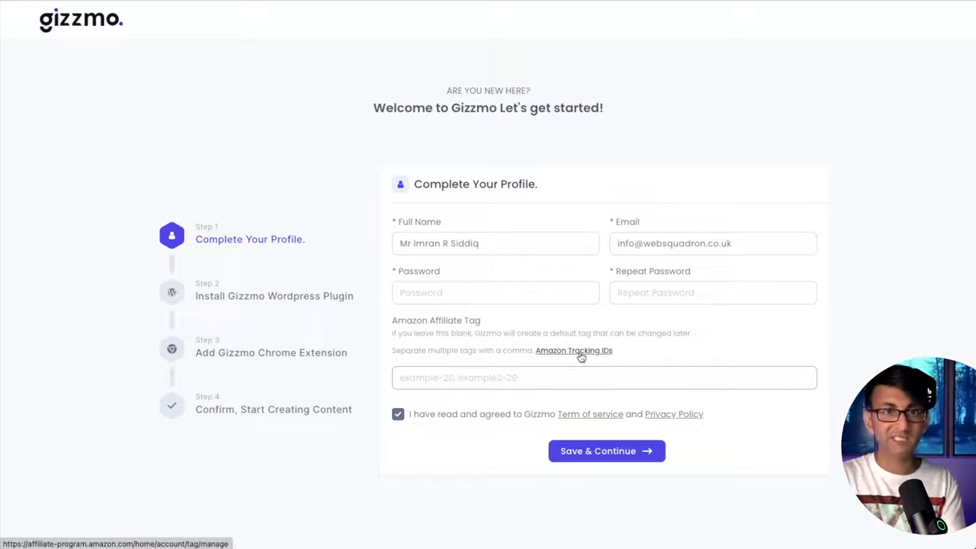
mouse_move(845, 345)
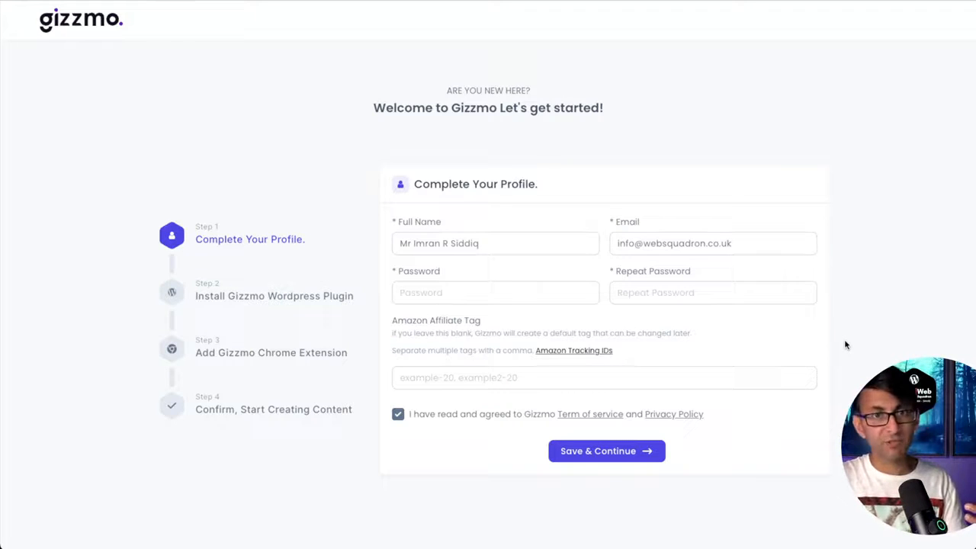
left_click(600, 378)
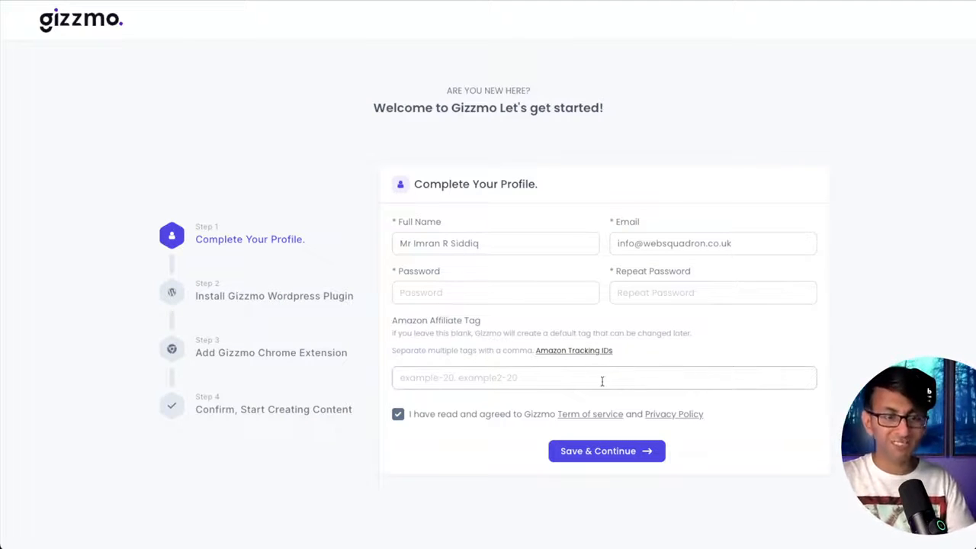
left_click(607, 451)
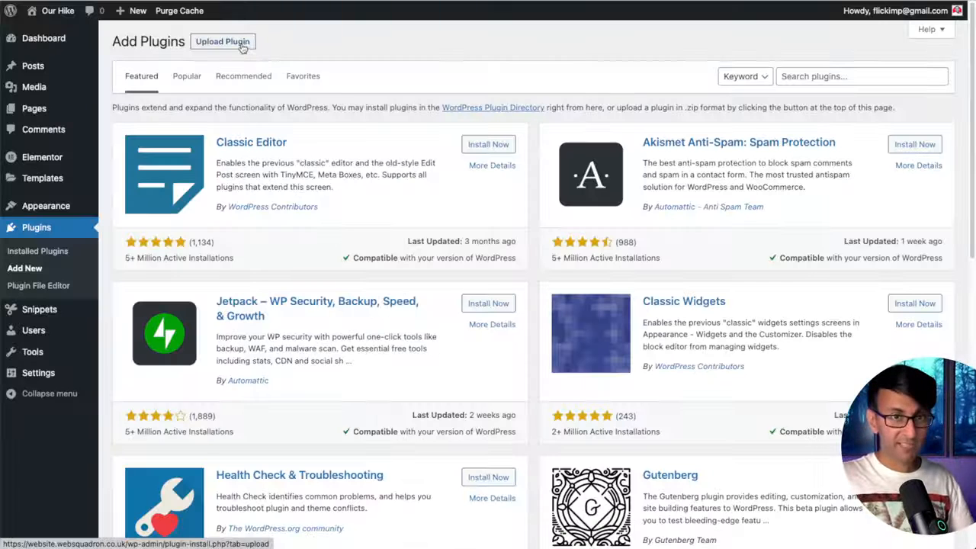
- Upload a plugin on the Add Plugins page and choose the Gizmo plugin zip file
left_click(222, 41)
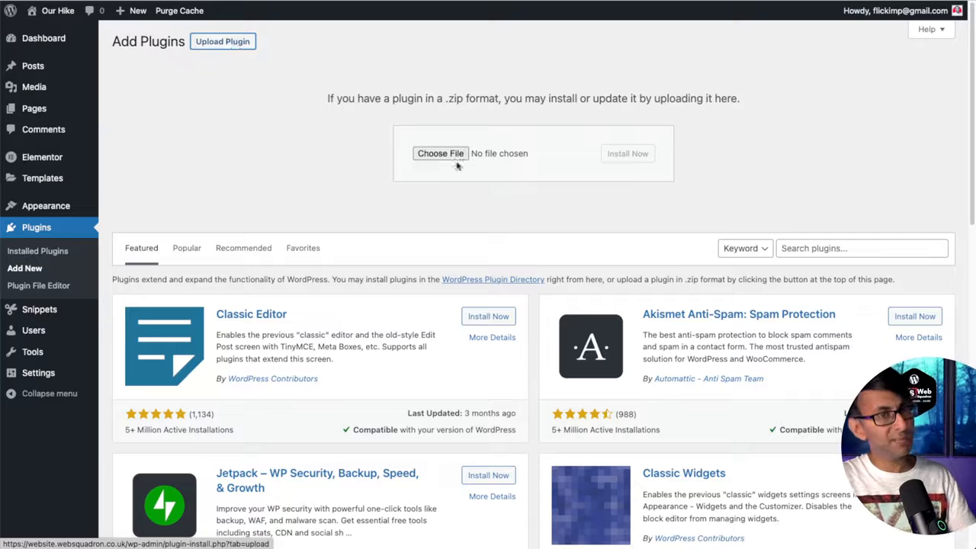
left_click(43, 87)
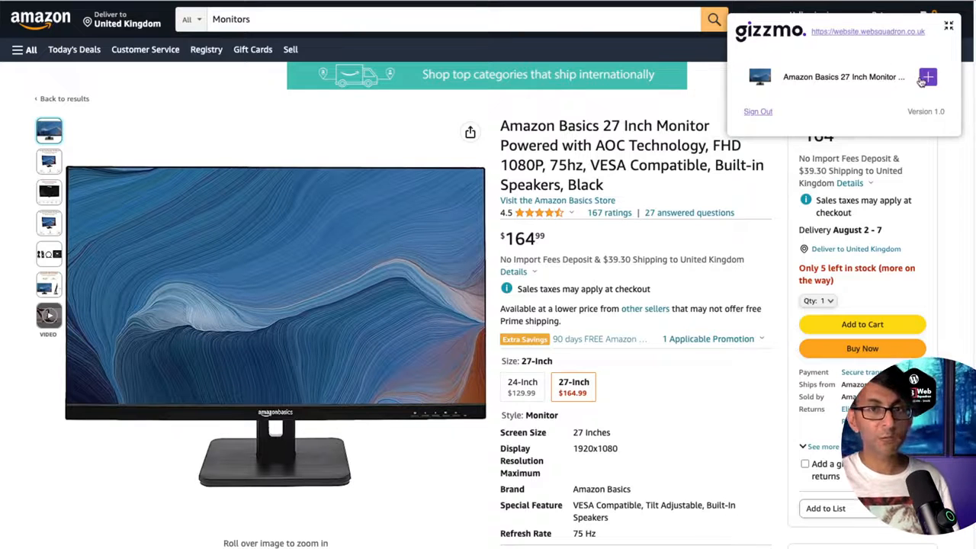
- Scroll the Amazon Basics 27 Inch Monitor listing before adding it via the Gizmo extension
scroll("down", 3)
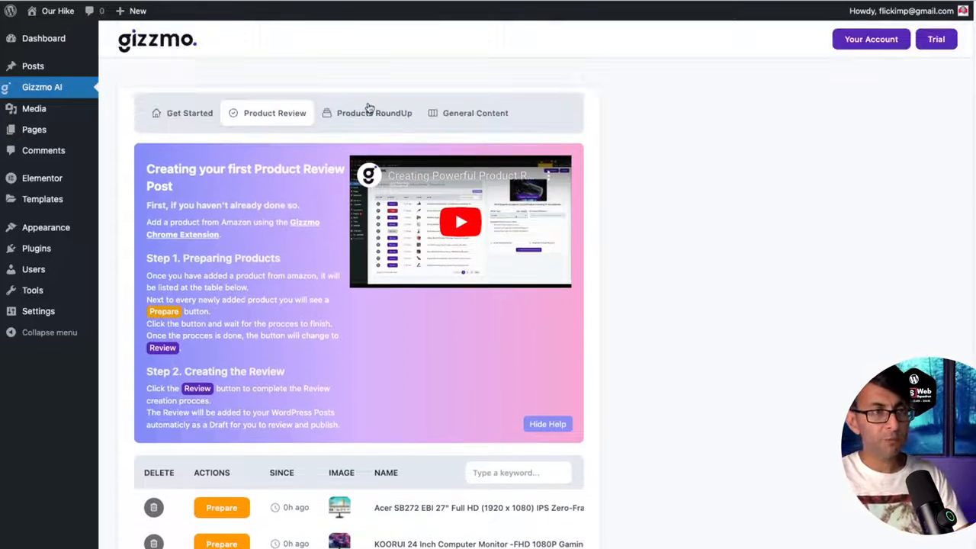
- View the Products RoundUp guide in the Gizmo AI dashboard
left_click(374, 113)
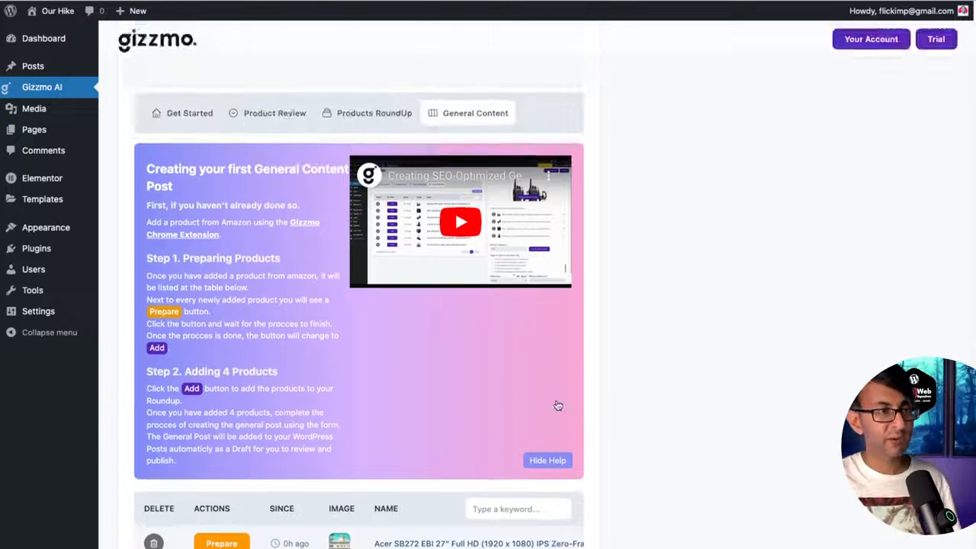
- Prepare the Acer SB272 monitor on the Product Review tab and open its review settings
left_click(274, 112)
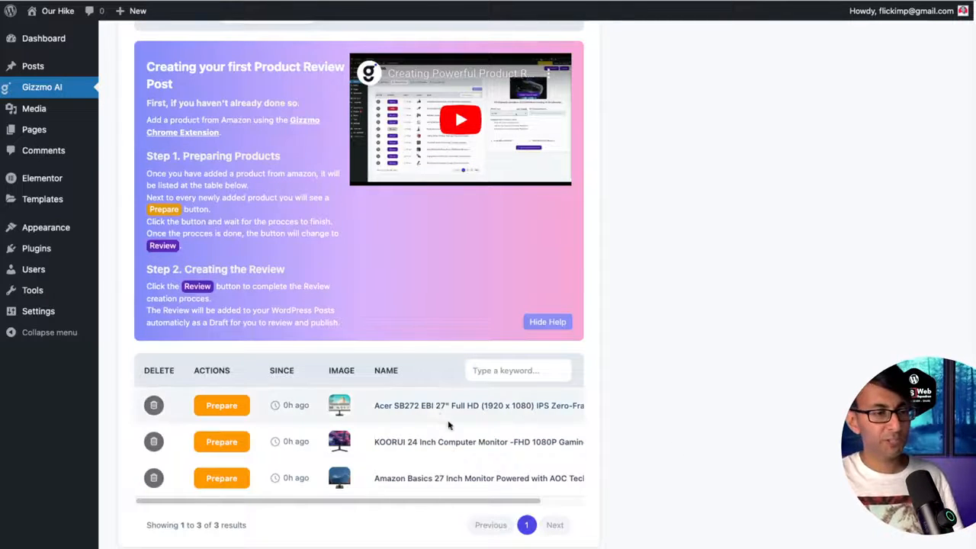
left_click(221, 405)
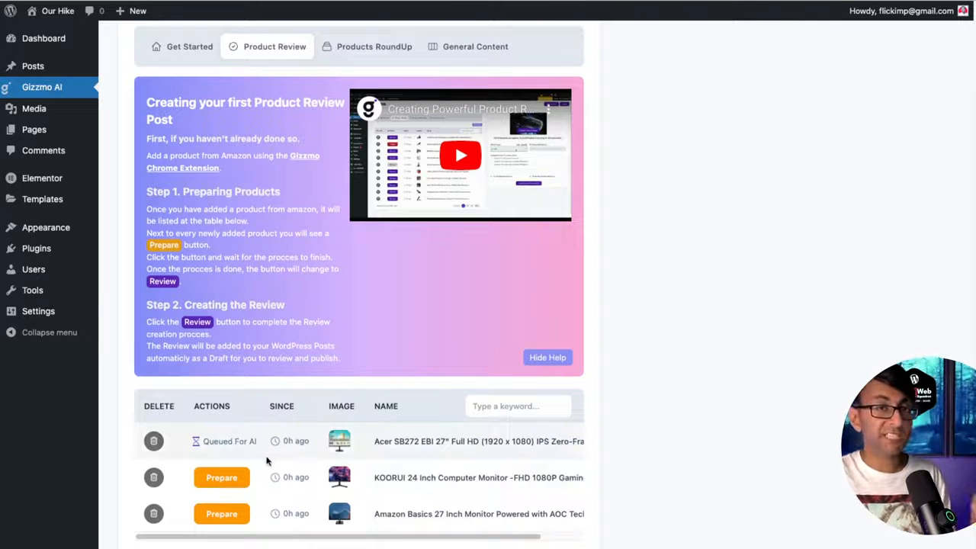
mouse_move(255, 457)
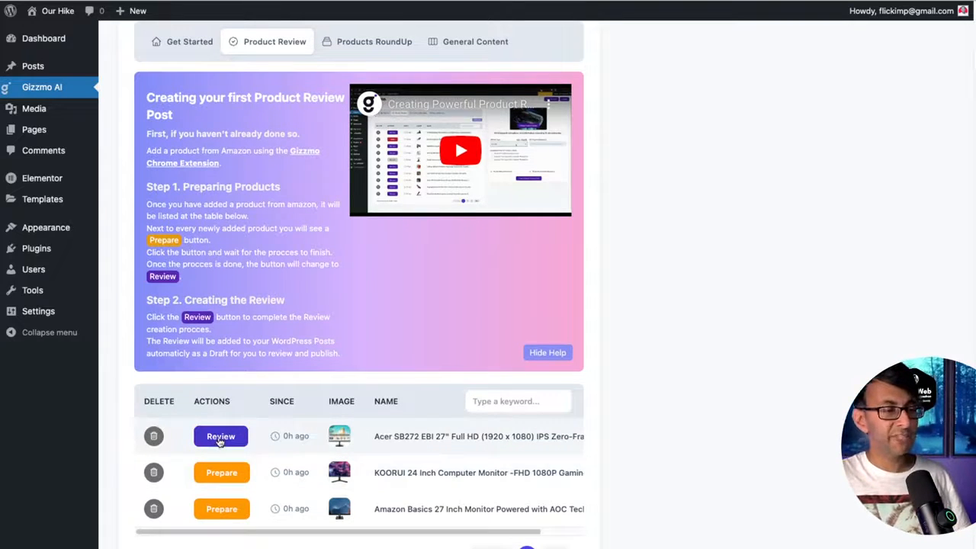
left_click(220, 436)
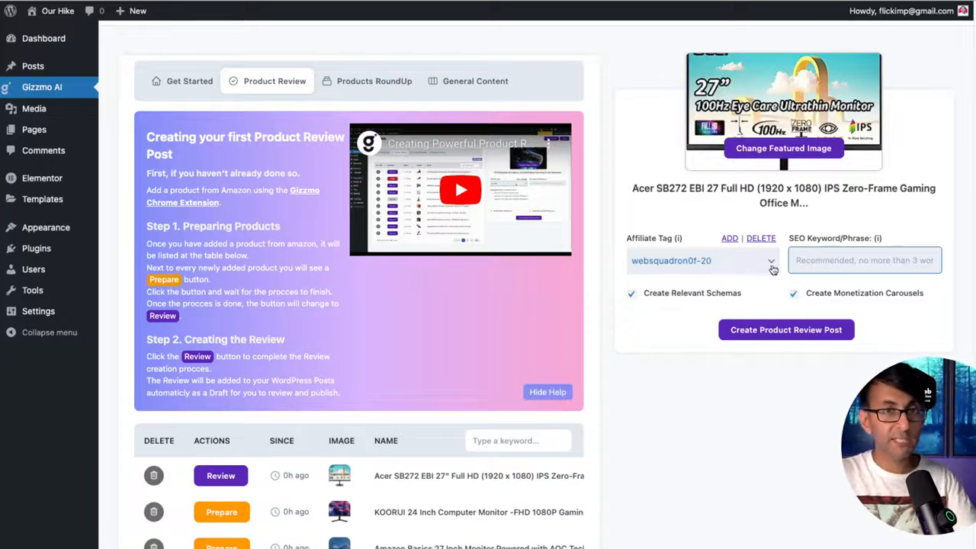
- Pick the affiliate tag, set SEO keyword 'LED Monitor' and create the Acer review post as a draft
left_click(862, 259)
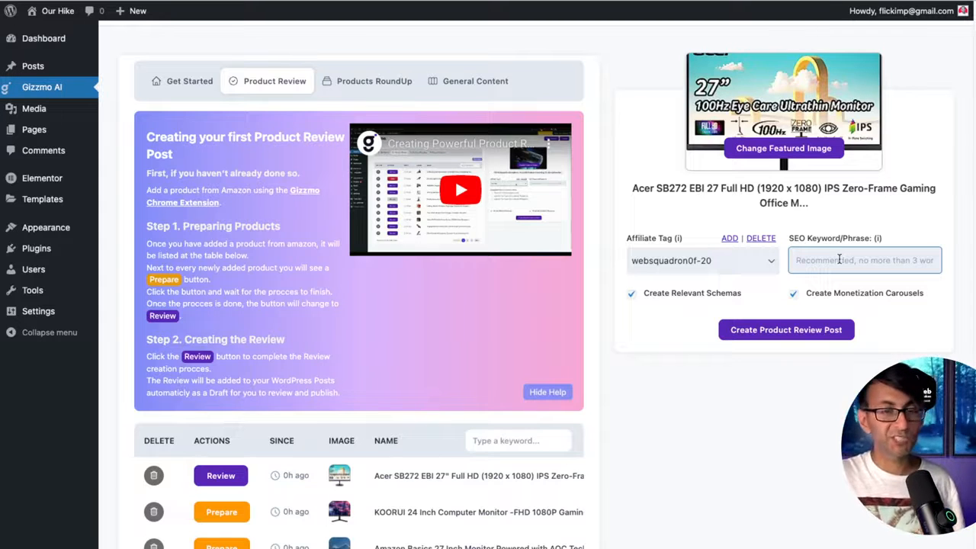
type("LED Monitor")
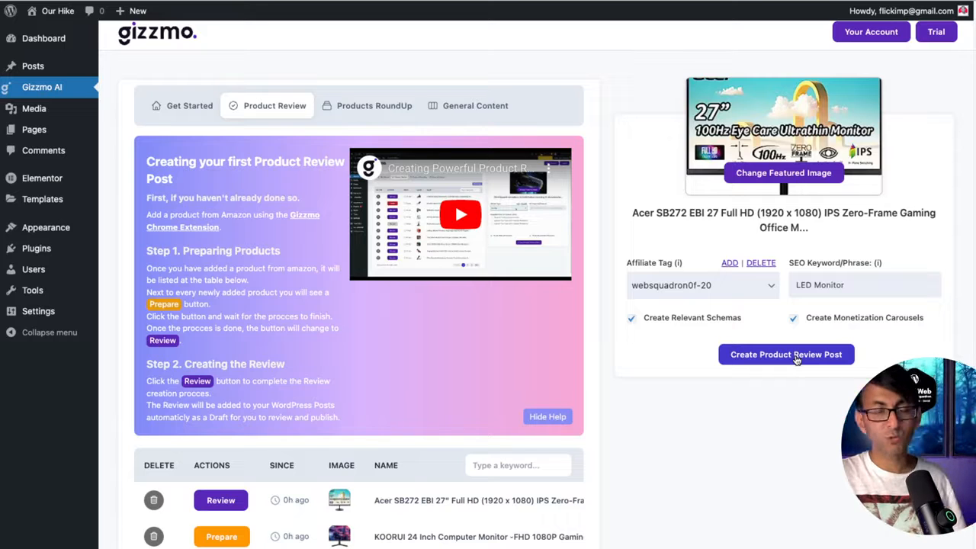
left_click(785, 353)
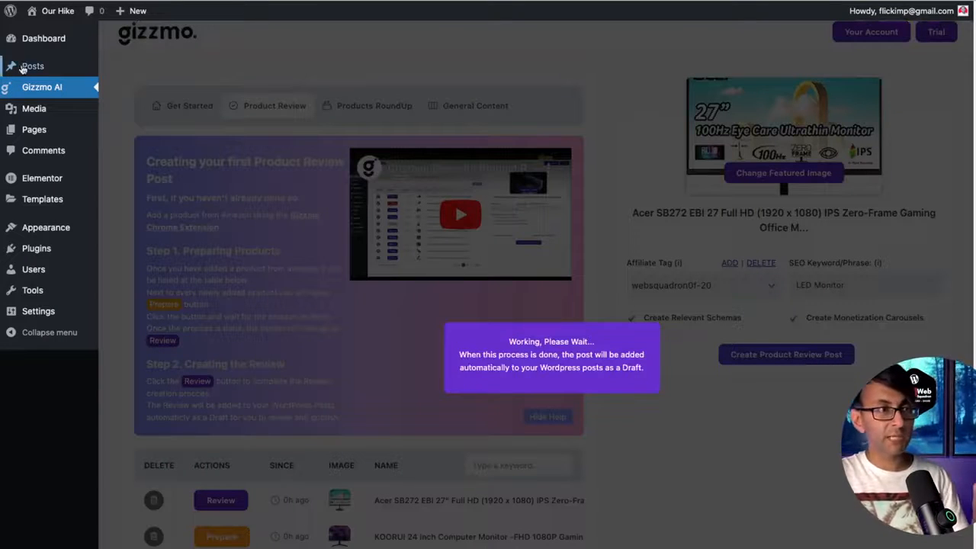
left_click(32, 67)
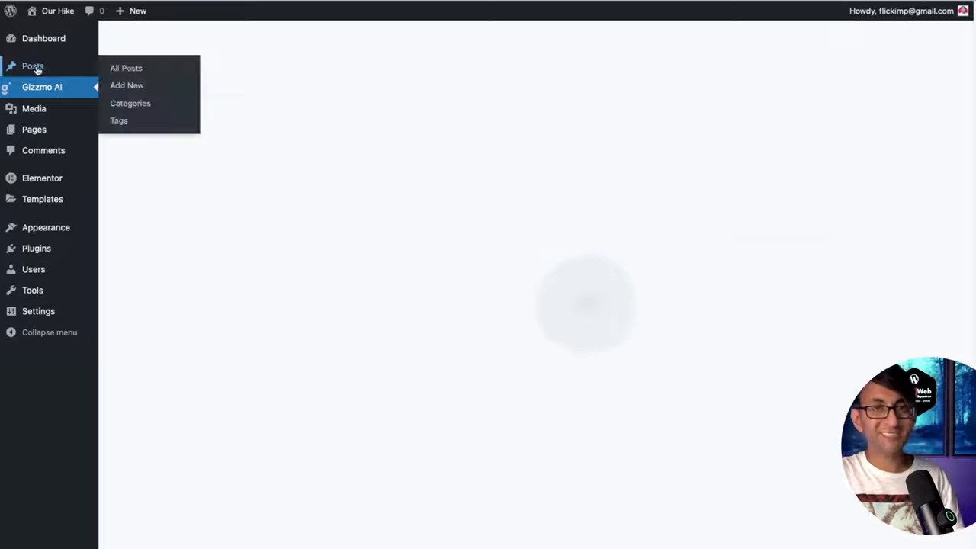
- List all WordPress posts and preview the new 'LED Monitor: Acer SB272 EBI' draft
left_click(42, 85)
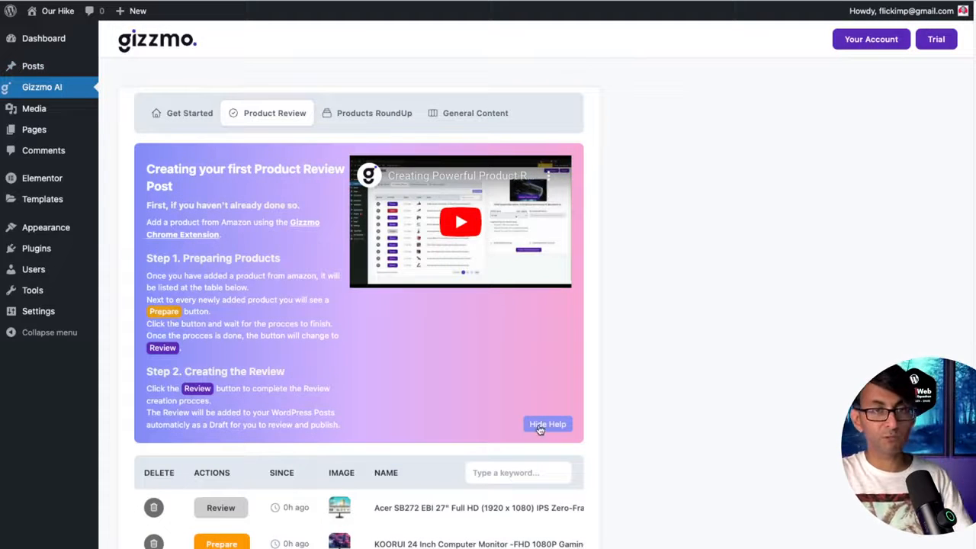
left_click(34, 66)
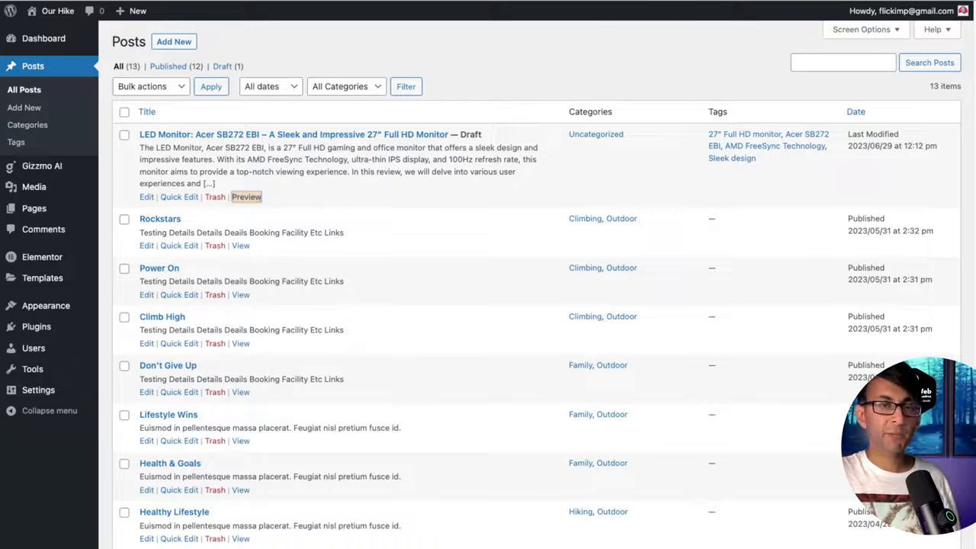
left_click(246, 196)
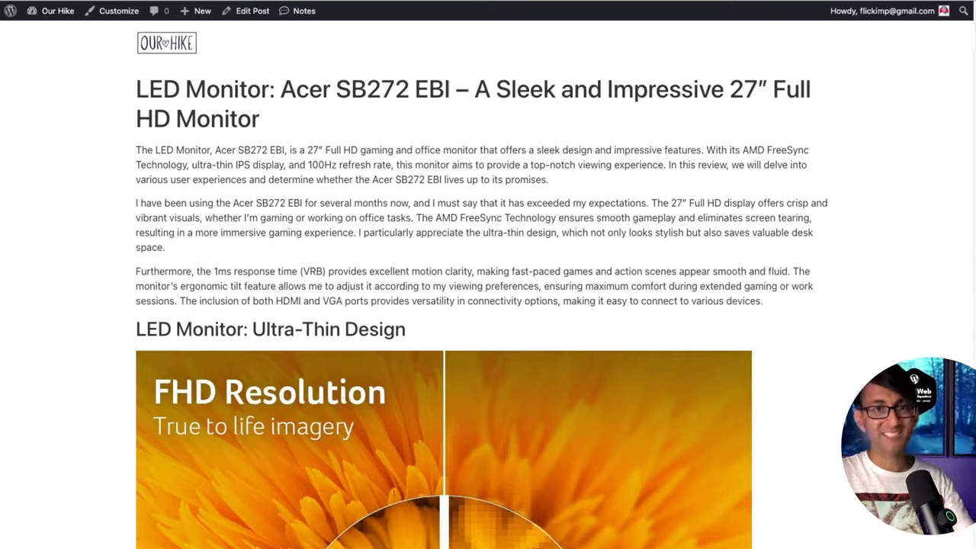
- Scroll through the Acer review draft preview to inspect its content
scroll("down", 3)
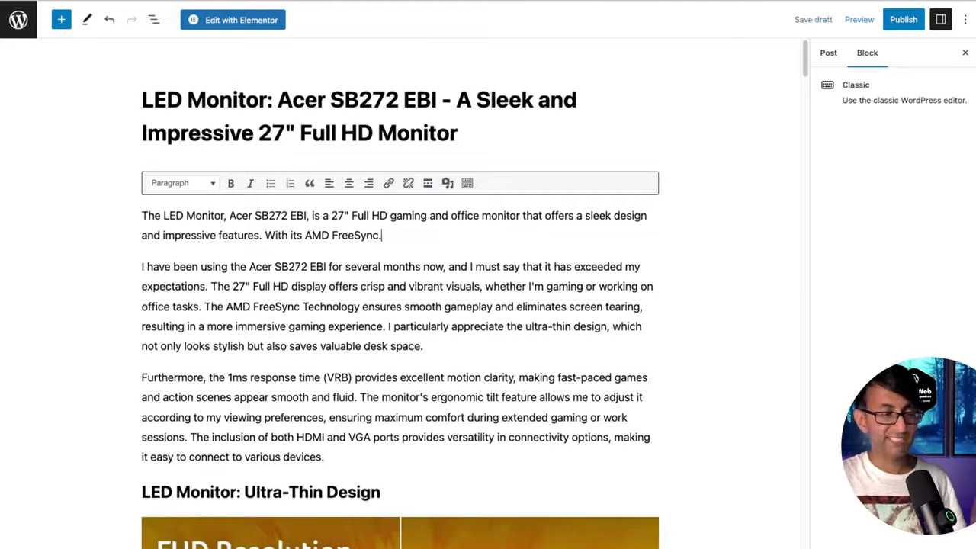
scroll("down", 3)
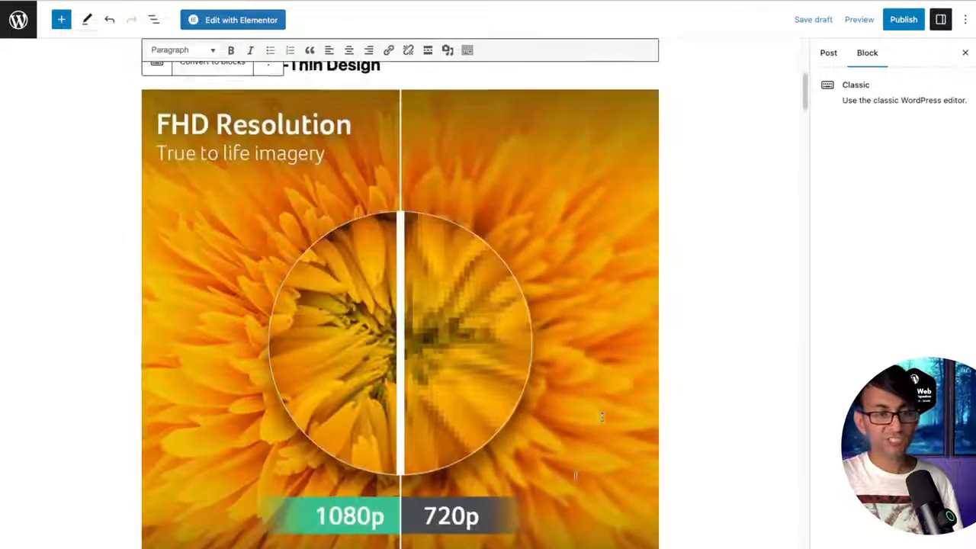
scroll("down", 3)
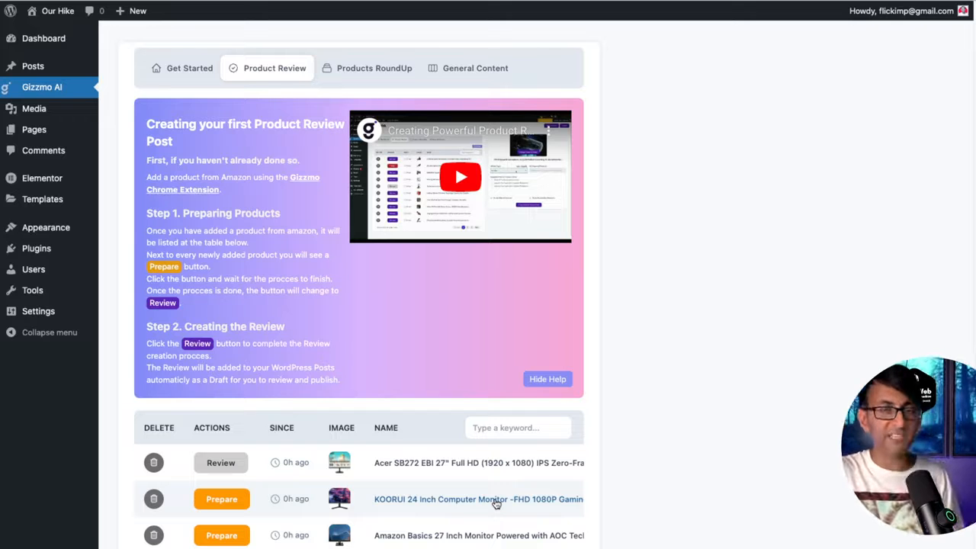
- Generate a roundup of the Sceptre, Acer SB272 EBI and KOORUI monitors with keyword 'LED Monitor' as a draft
left_click(374, 68)
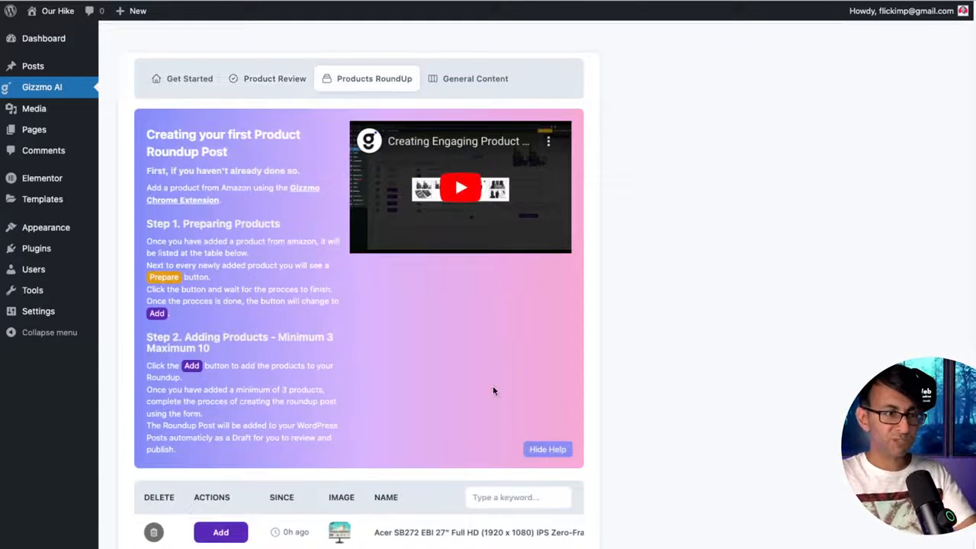
scroll("down", 3)
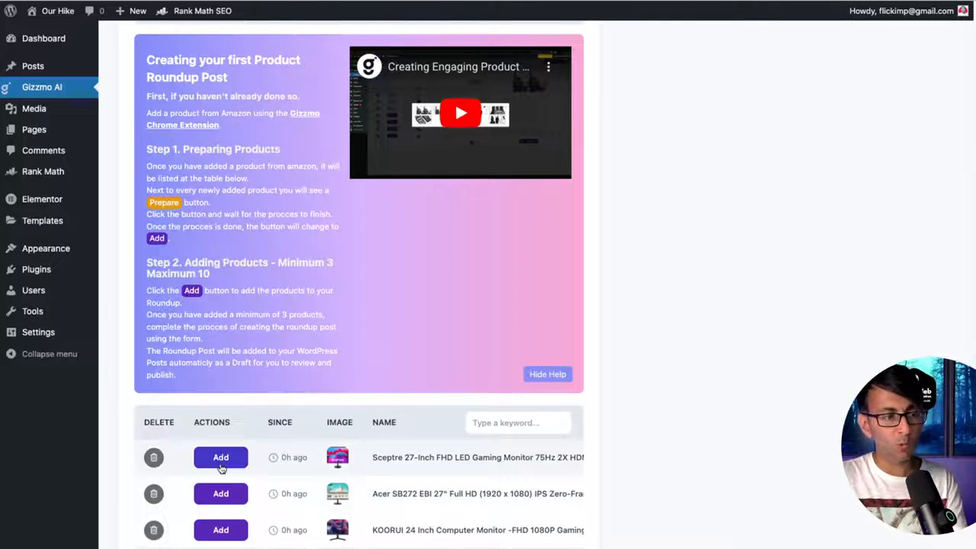
type("LED Monitor")
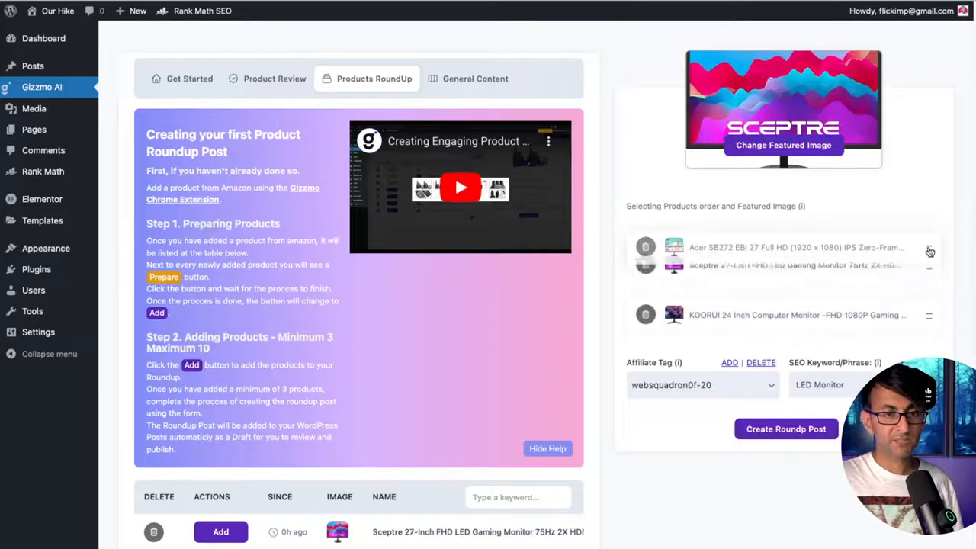
left_click(785, 429)
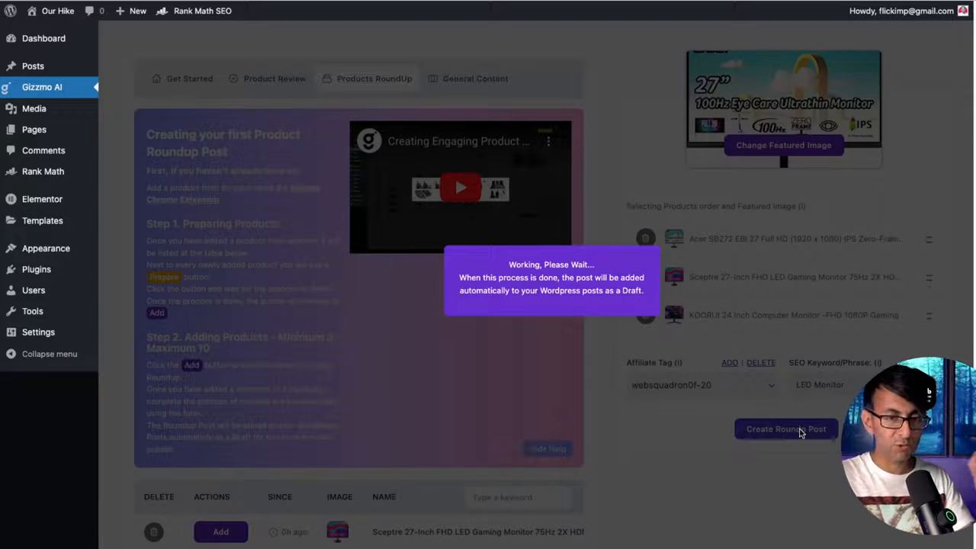
left_click(785, 428)
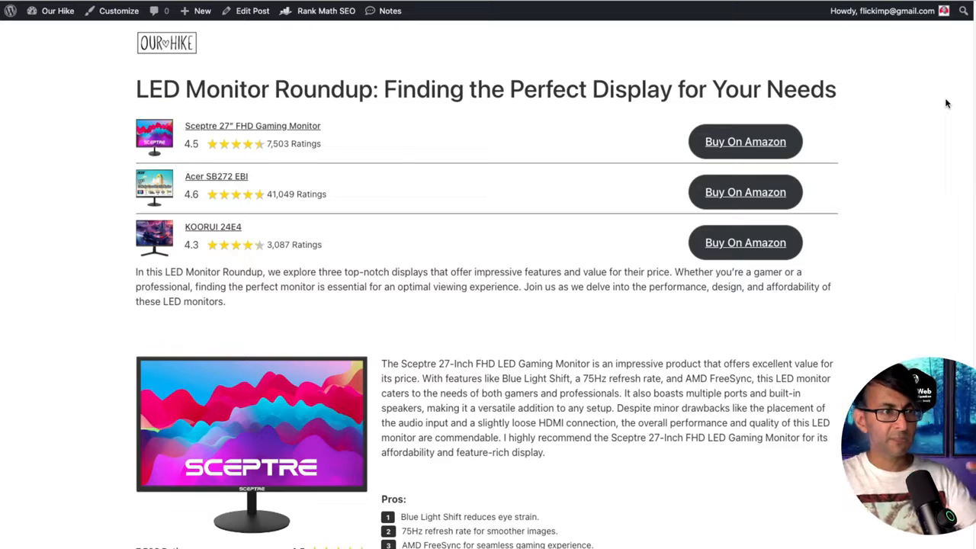
mouse_move(575, 139)
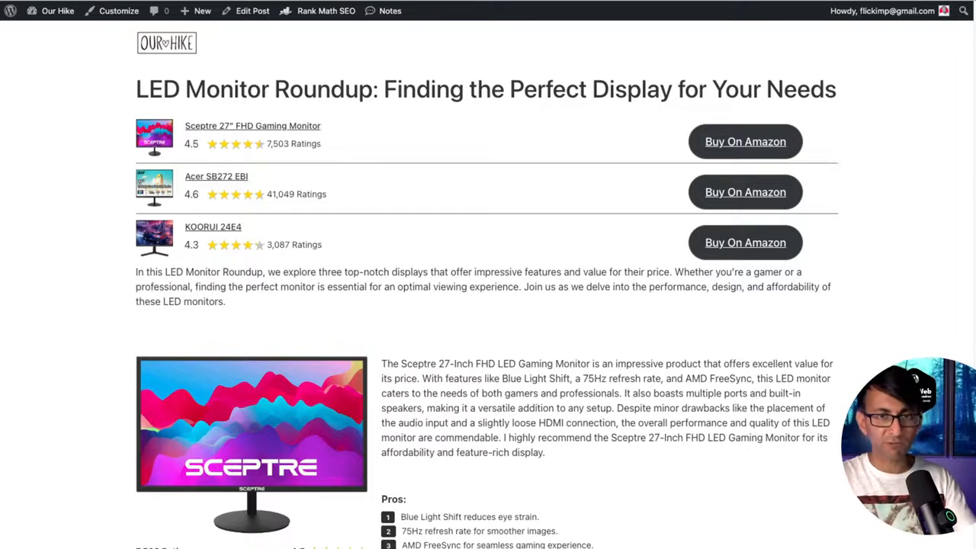
- Scroll through the LED Monitor Roundup draft's pros, cons and Buy On Amazon links
scroll("down", 3)
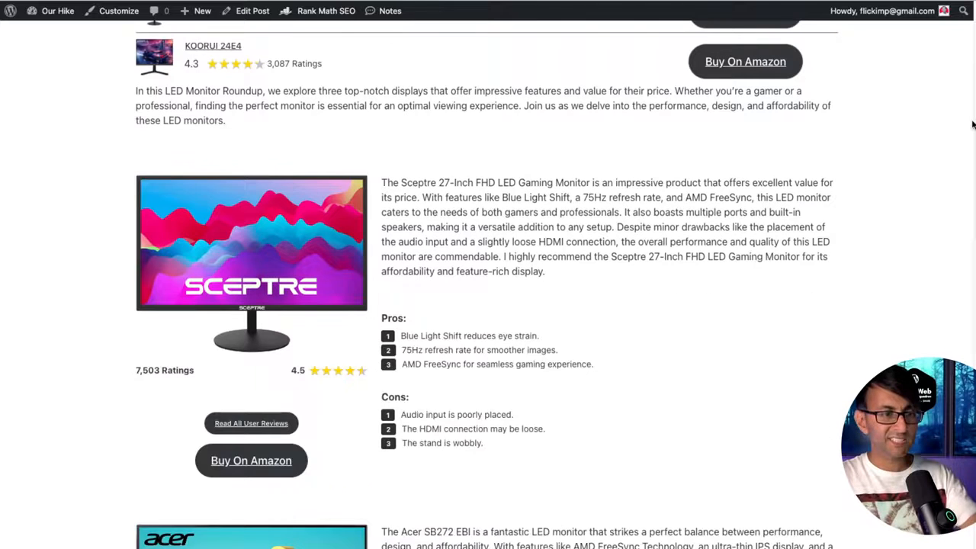
scroll("down", 3)
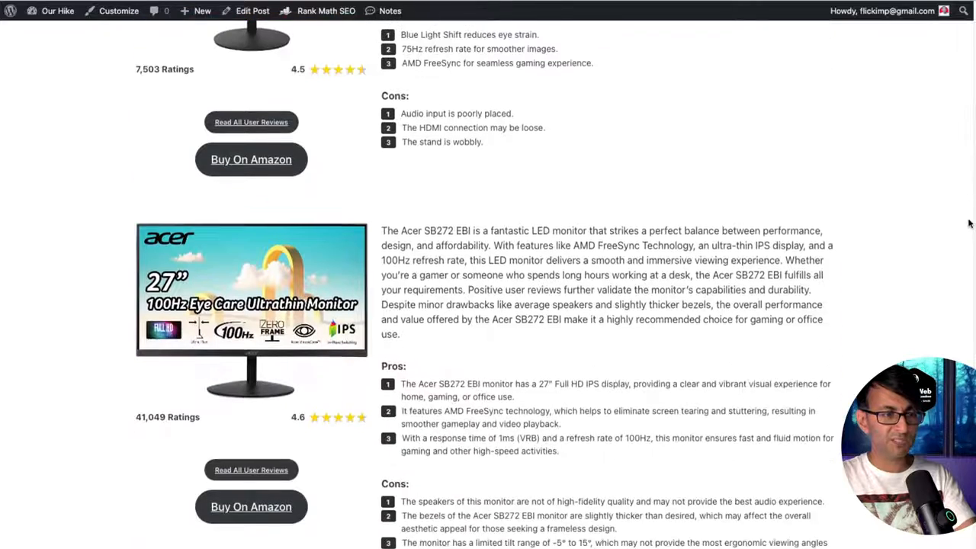
scroll("up", 3)
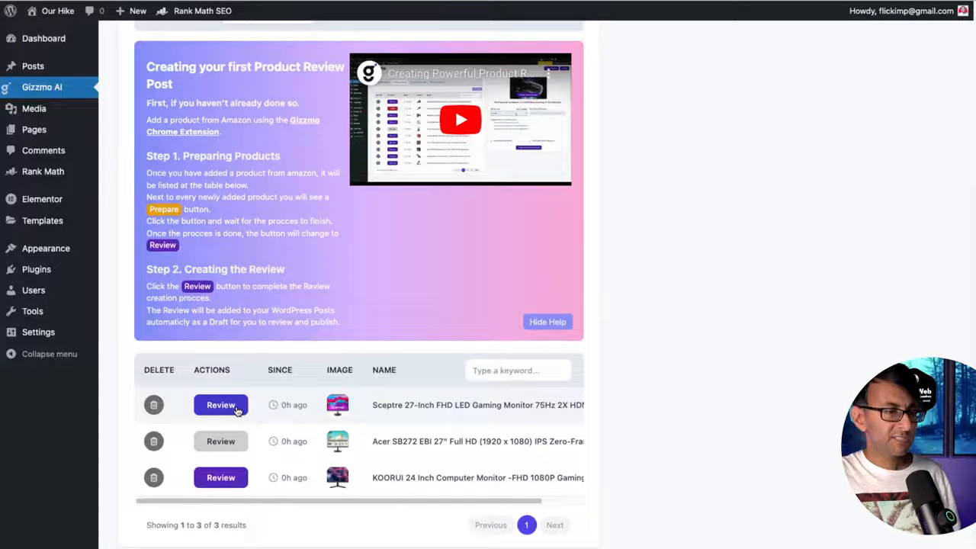
- Generate the Sceptre 27-inch FHD LED Gaming Monitor review as a draft with keyword 'LED Gaming Monitor'
left_click(221, 406)
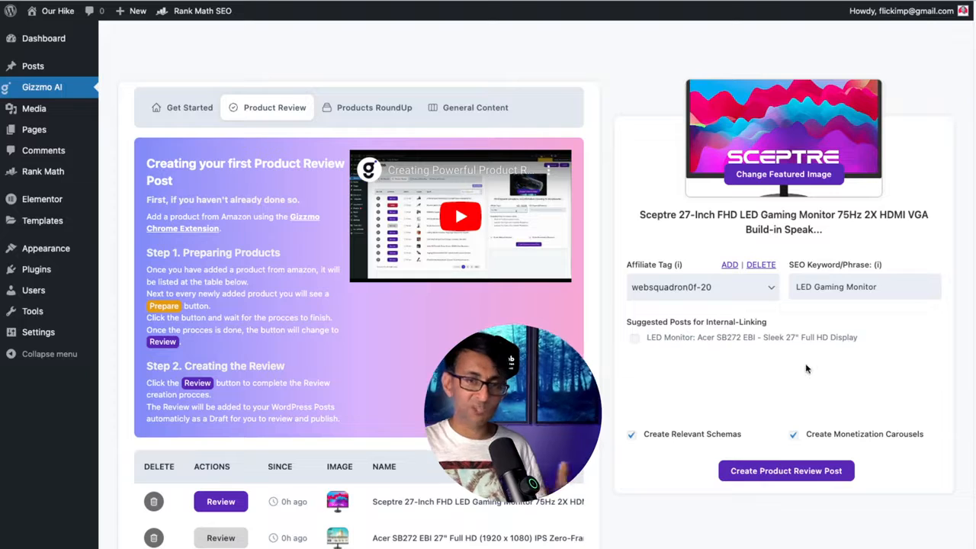
left_click(634, 336)
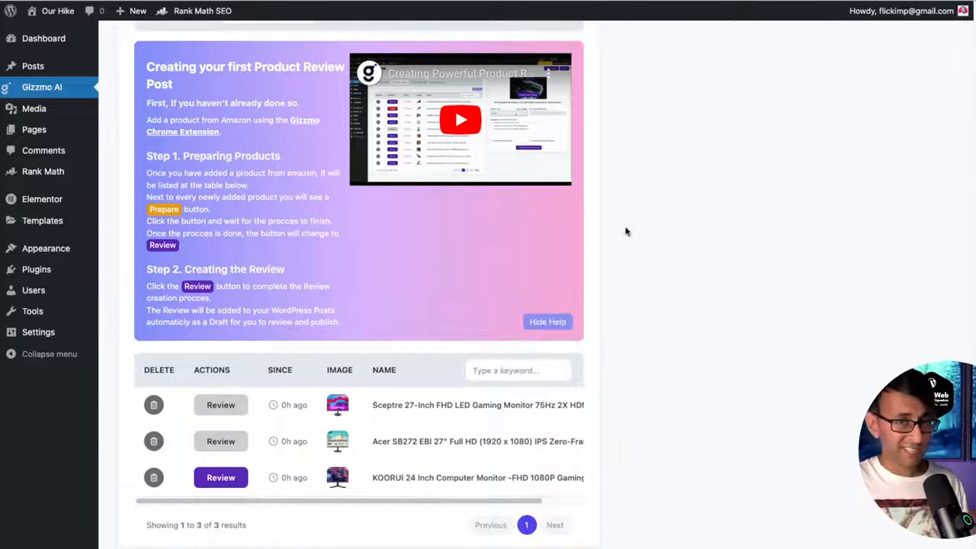
mouse_move(33, 66)
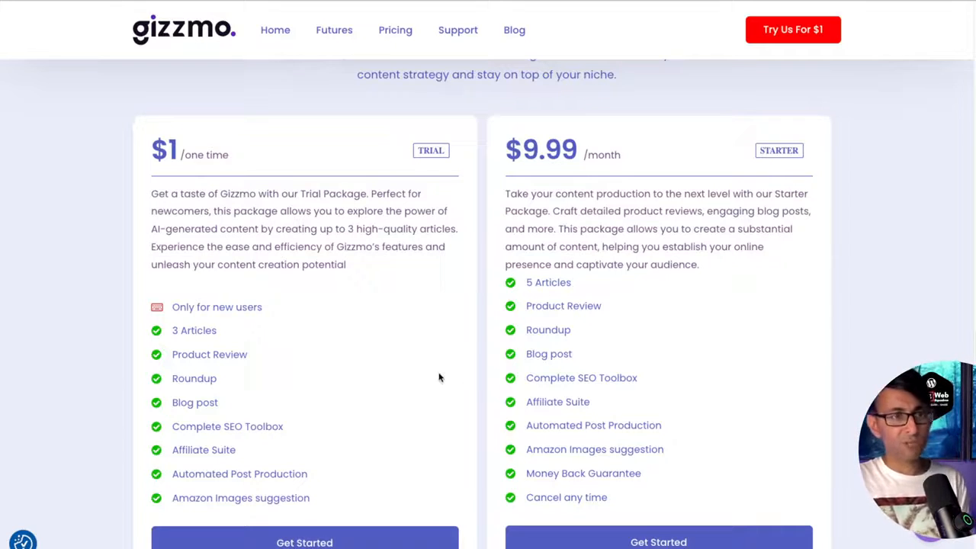
mouse_move(308, 342)
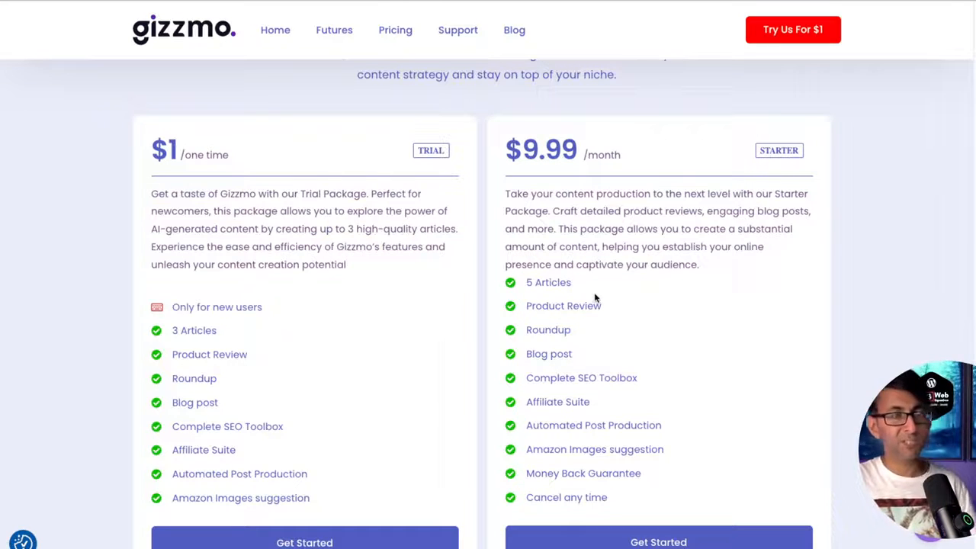
mouse_move(433, 277)
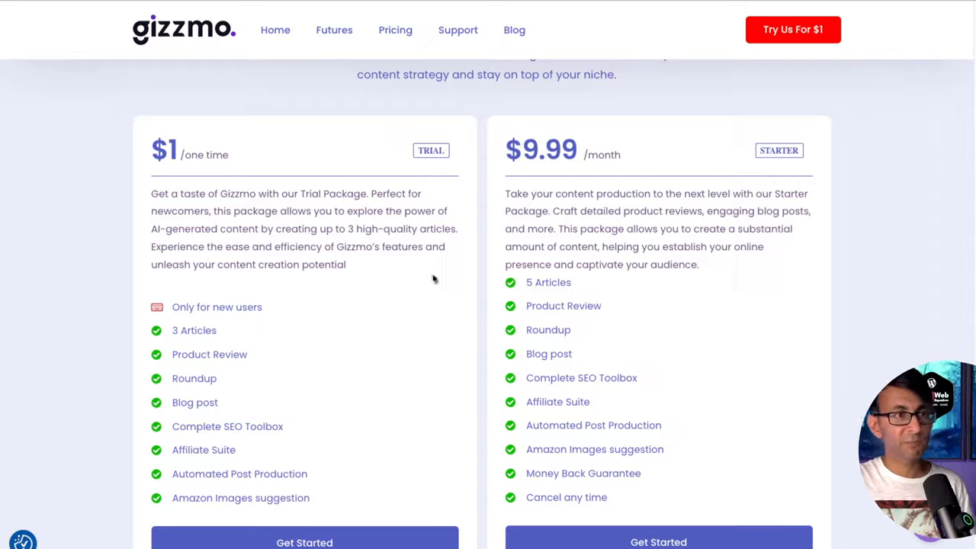
mouse_move(281, 333)
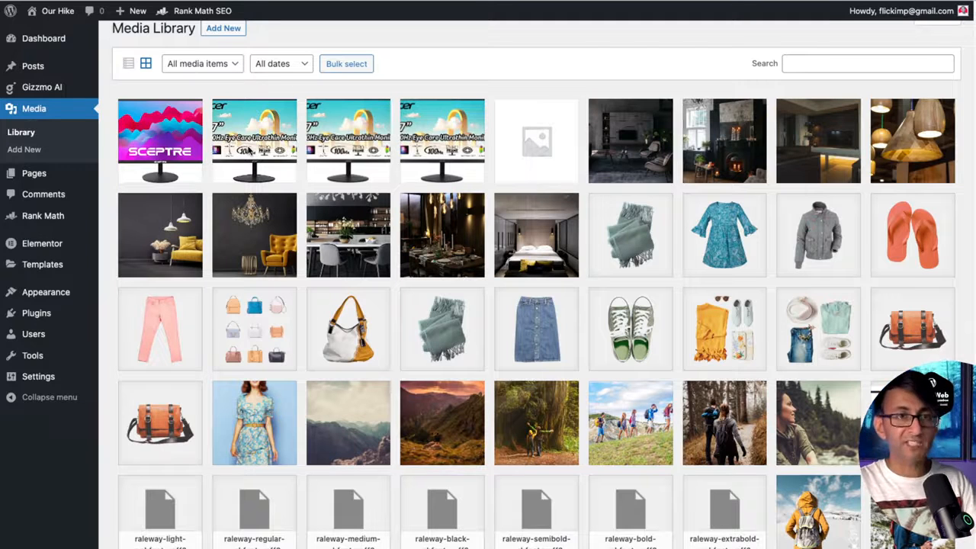
- Show the Sceptre monitor image's attachment details in the media library
left_click(159, 140)
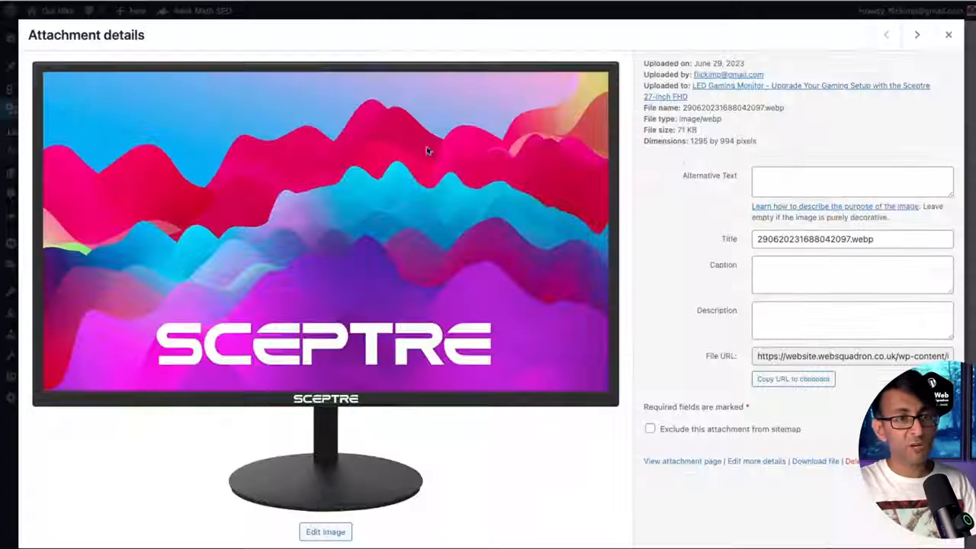